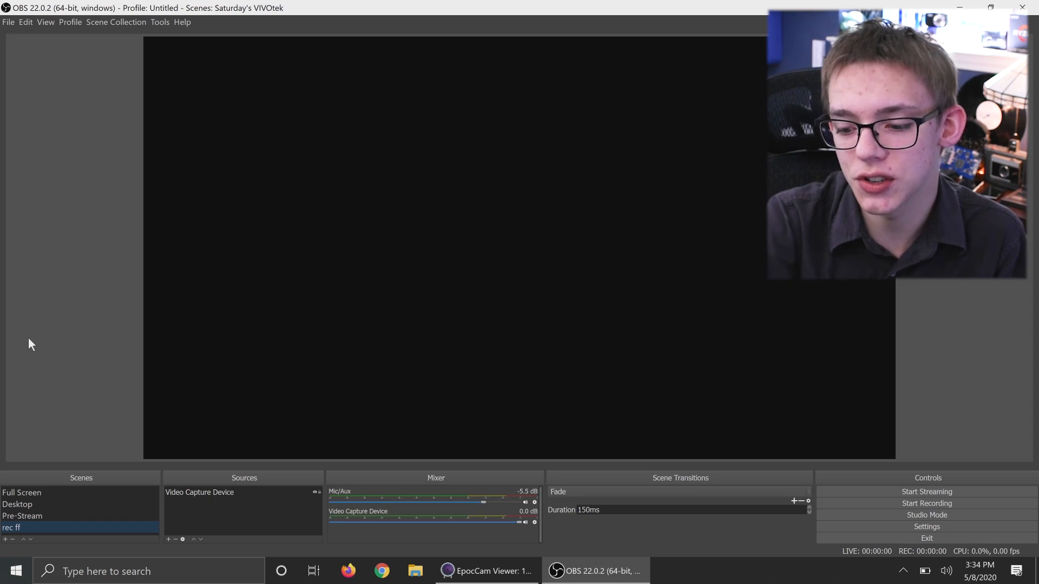
Step: Close the EpocCam Viewer window and open the Video Capture Device source's properties
right_click(487, 571)
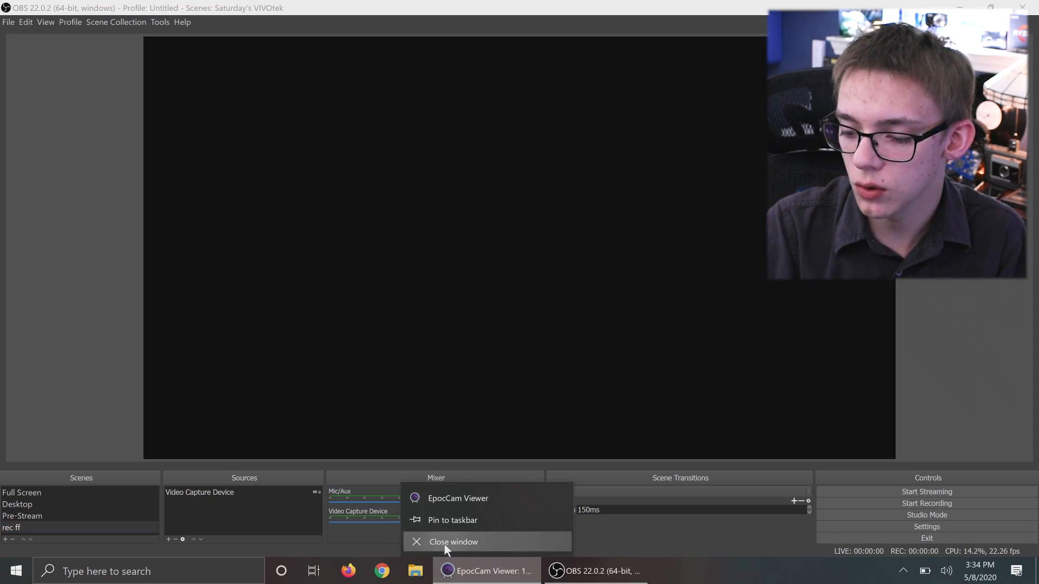
click(453, 541)
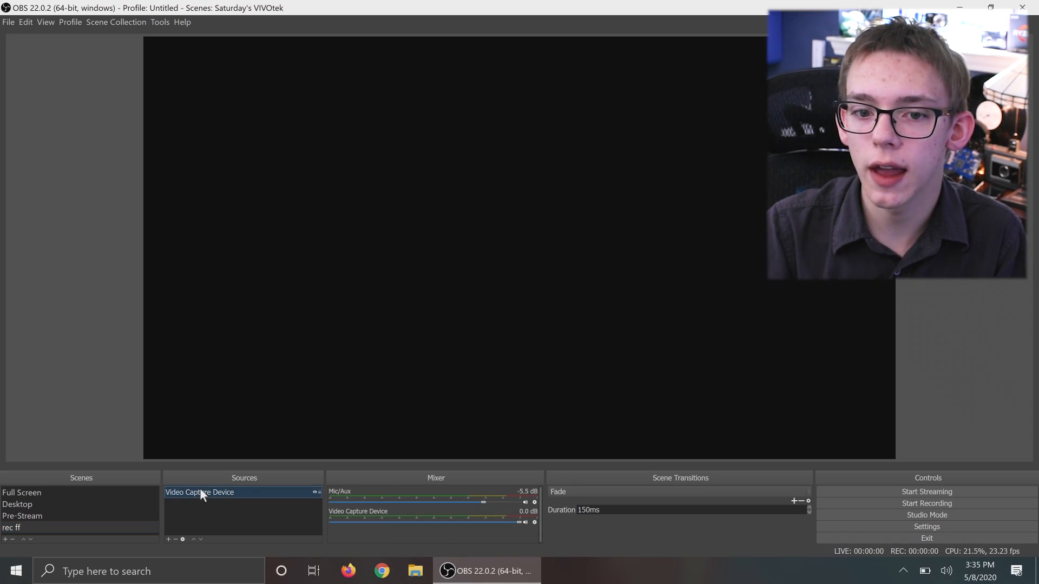
double_click(200, 493)
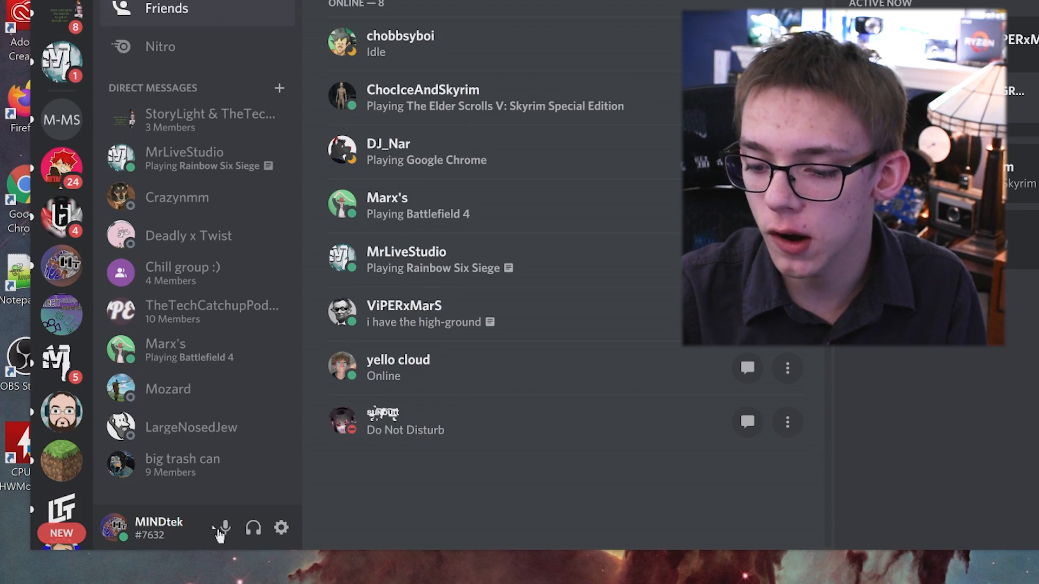
mouse_move(281, 528)
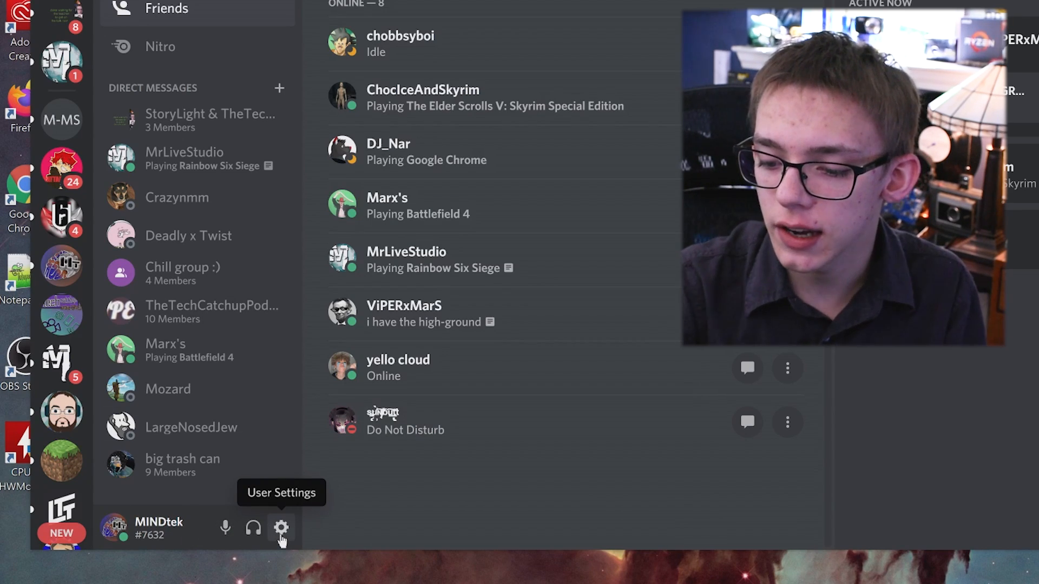
Step: Show Discord's Voice & Video camera list with HP TrueVision HD and EpocCam Camera
click(281, 529)
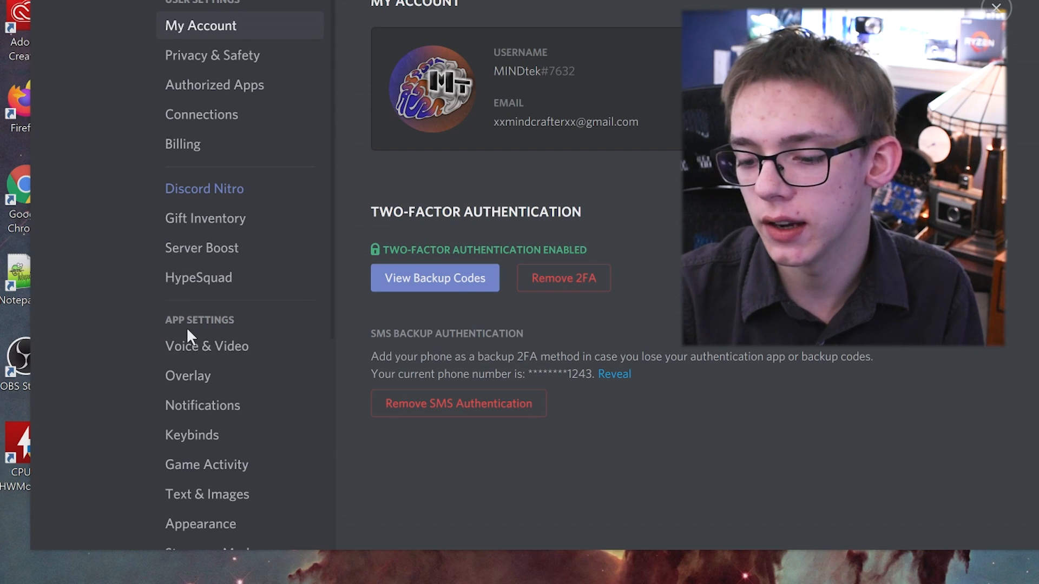
click(206, 345)
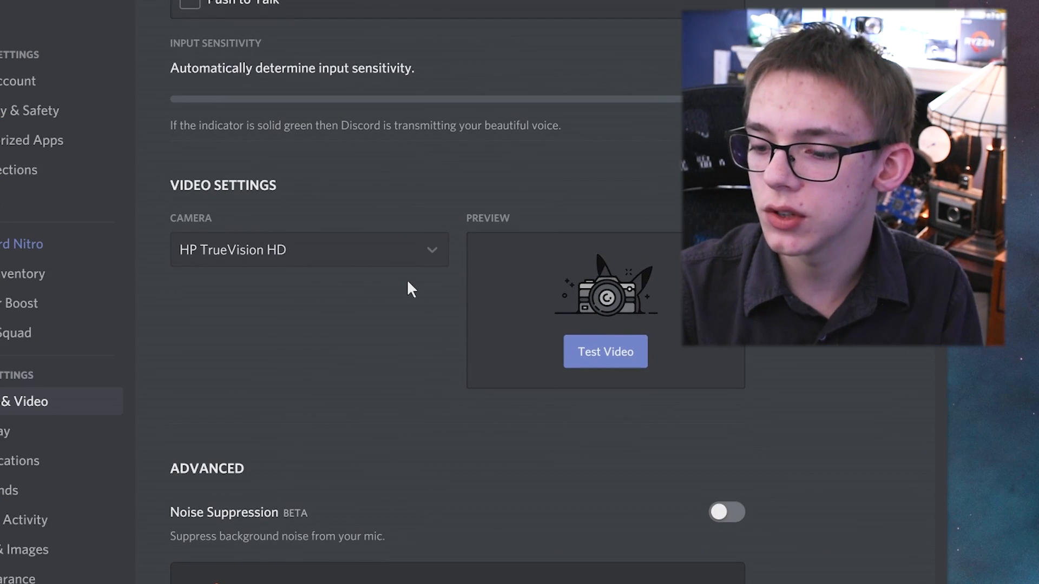
click(307, 250)
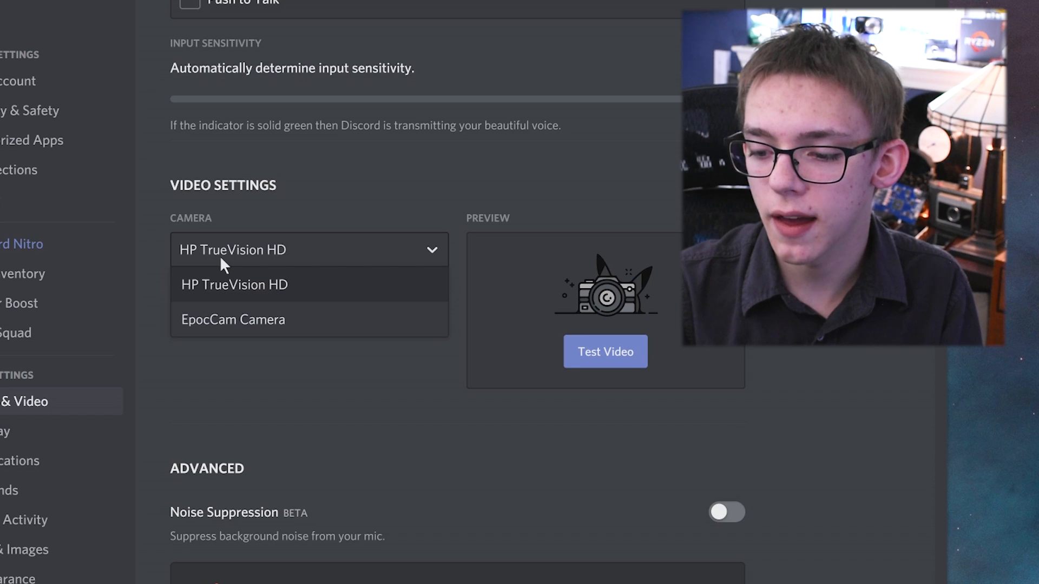